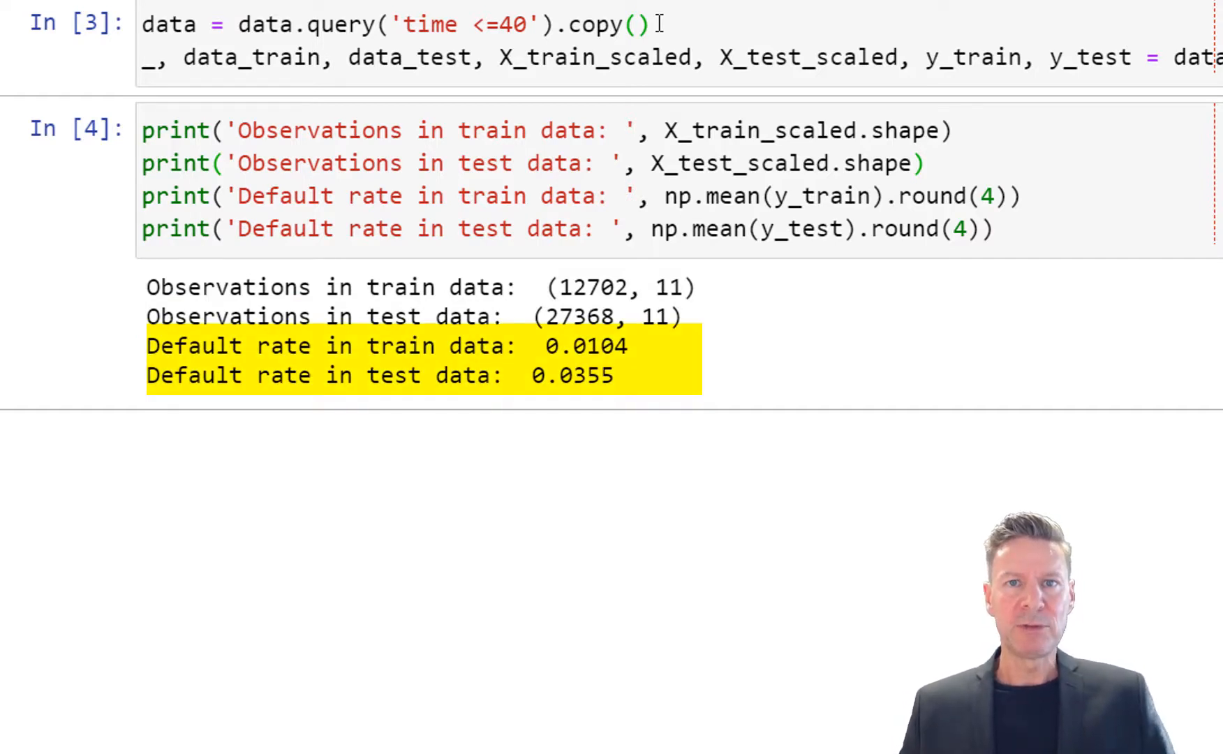
- Scroll to the MLPClassifier fitting cell with hidden_layer_sizes=(3) and review its loss log
{"action": "scroll", "scroll_direction": "up", "scroll_amount": 3}
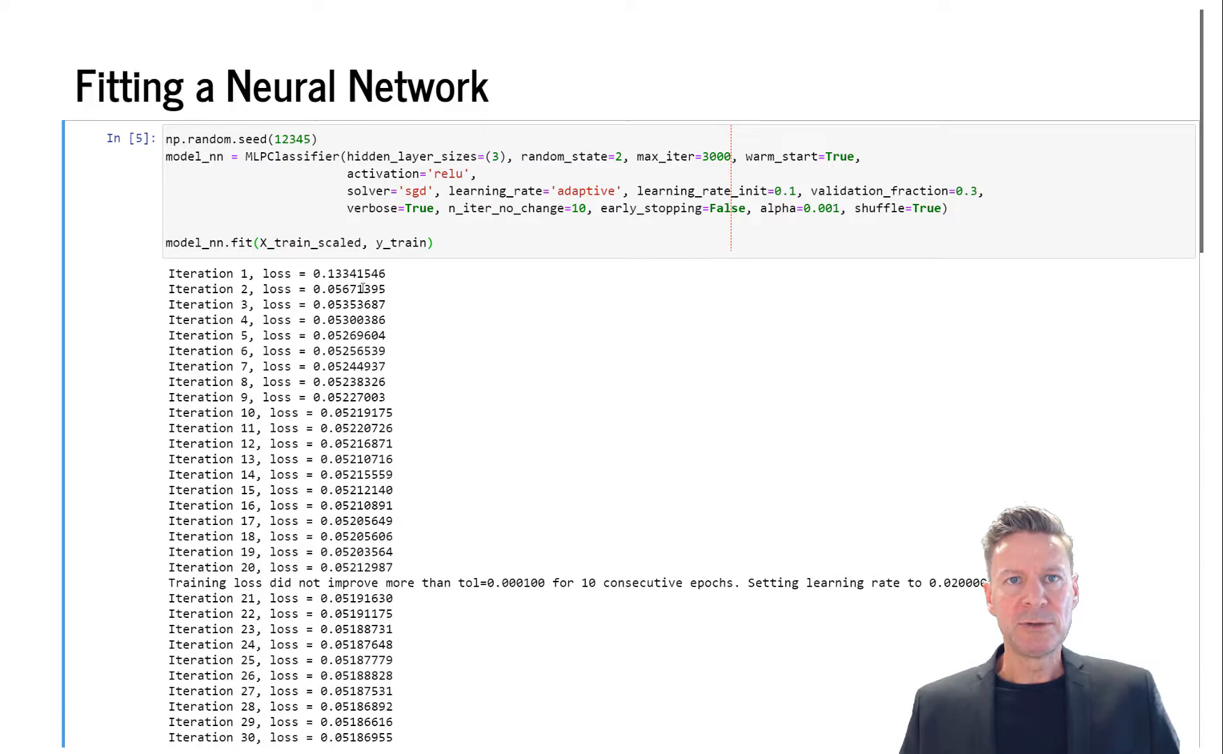
- Scroll through the later iterations where the learning rate is reduced as loss plateaus
{"action": "scroll", "scroll_direction": "down", "scroll_amount": 3}
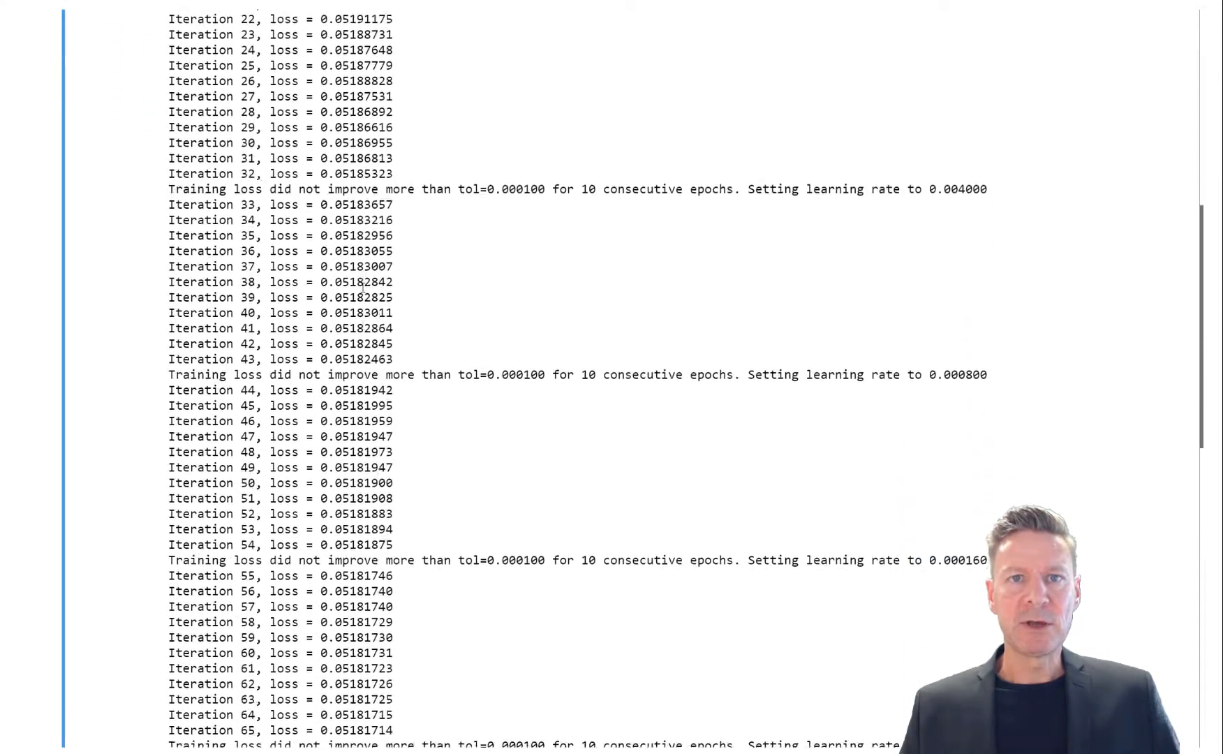
{"action": "scroll", "scroll_direction": "down", "scroll_amount": 3}
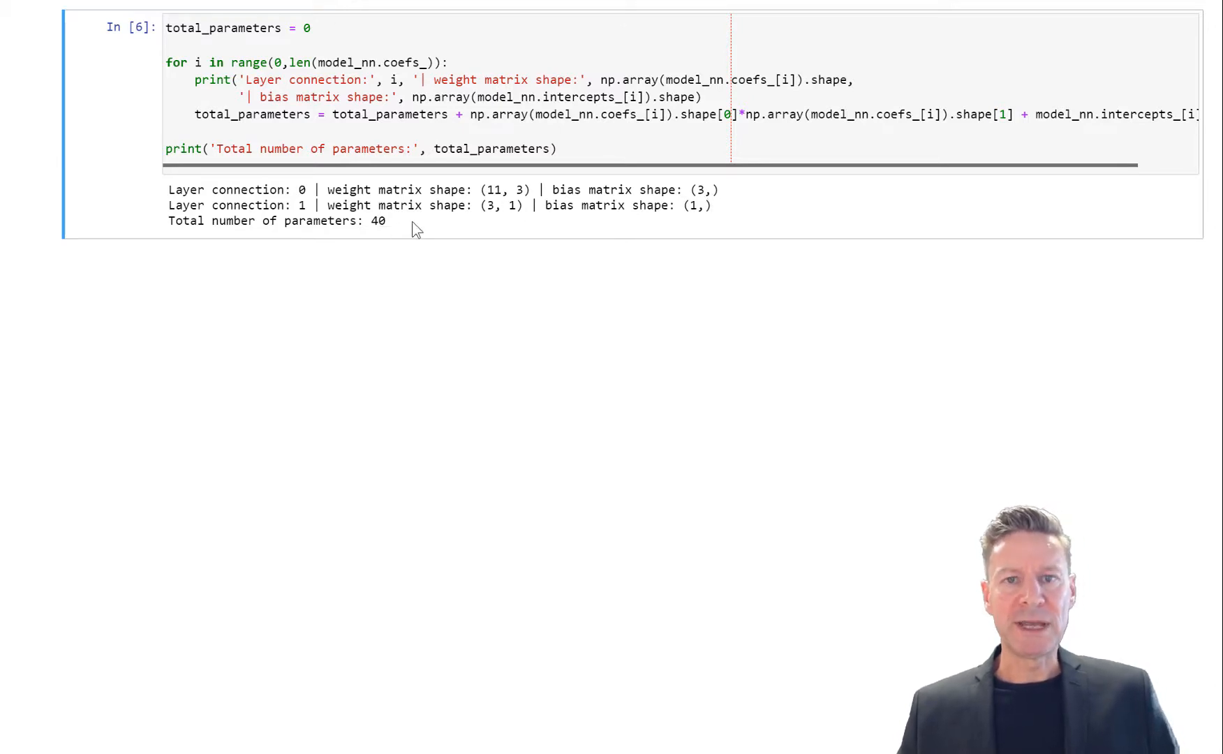
{"action": "mouse_move", "coordinate": [644, 275]}
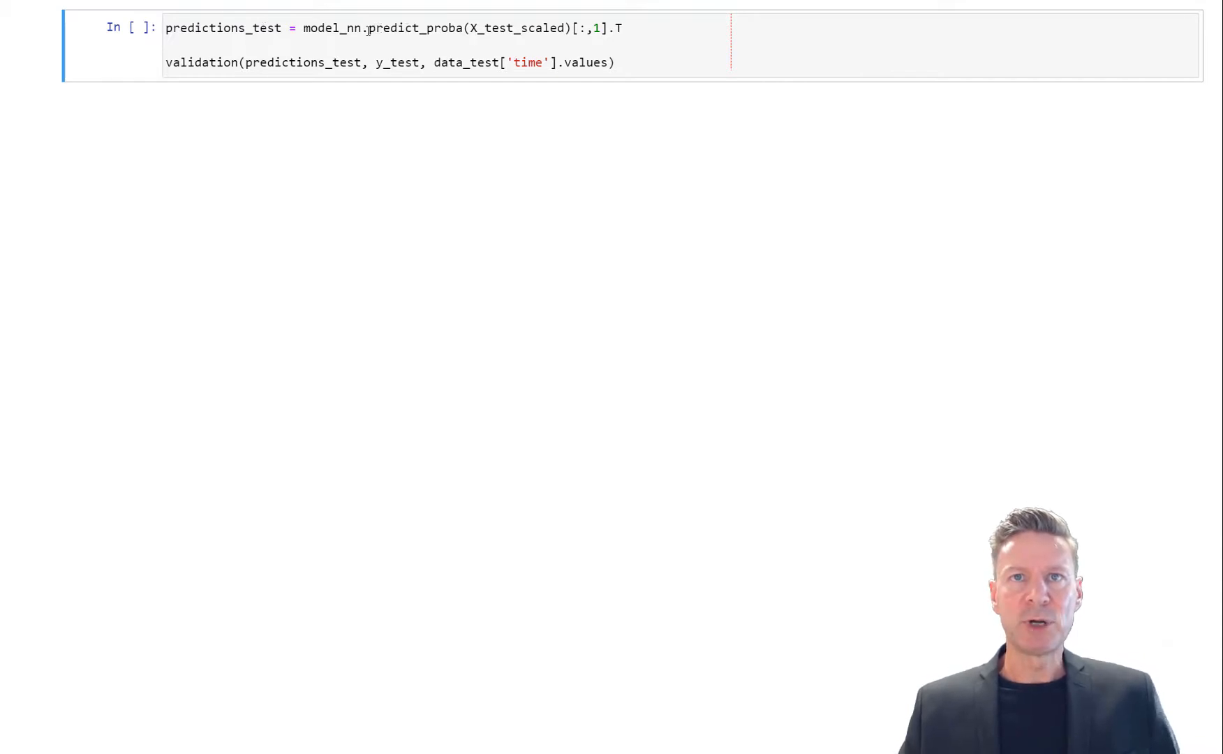
- Run the predictions_test cell to produce the validation summary with AUC 0.6931 and charts
{"action": "double_click", "coordinate": [487, 28]}
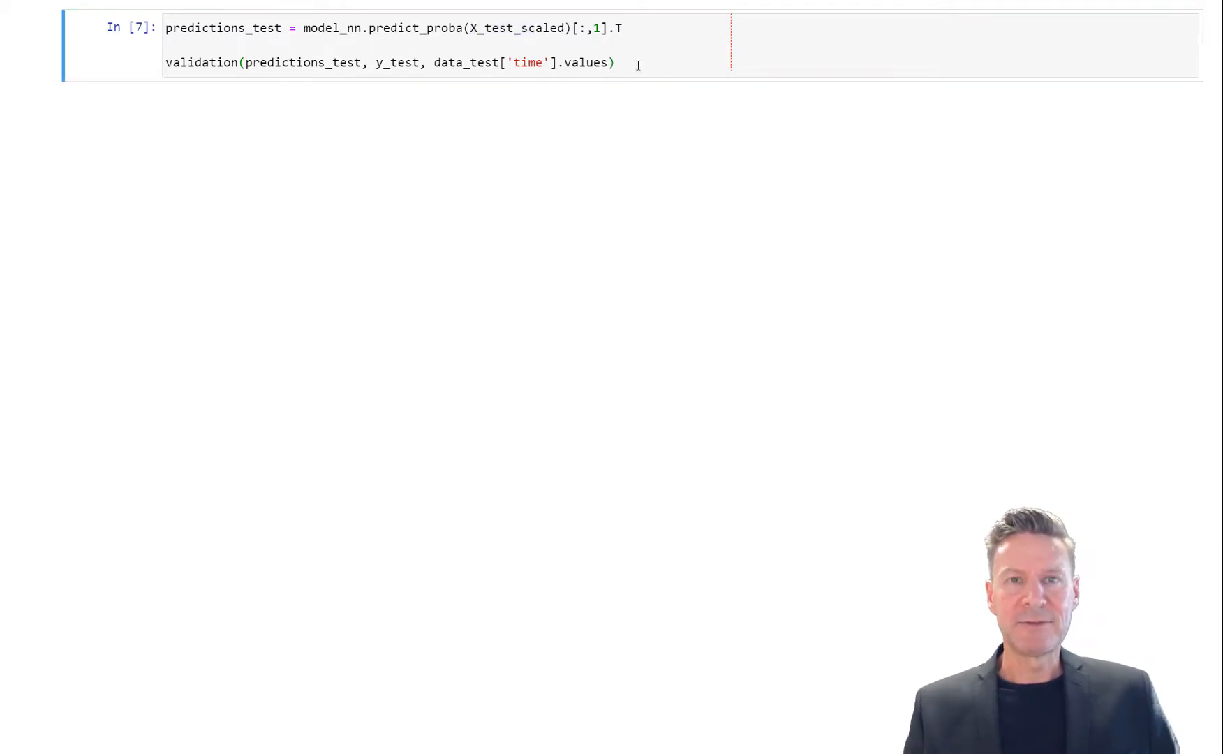
{"action": "key", "text": "shift+enter"}
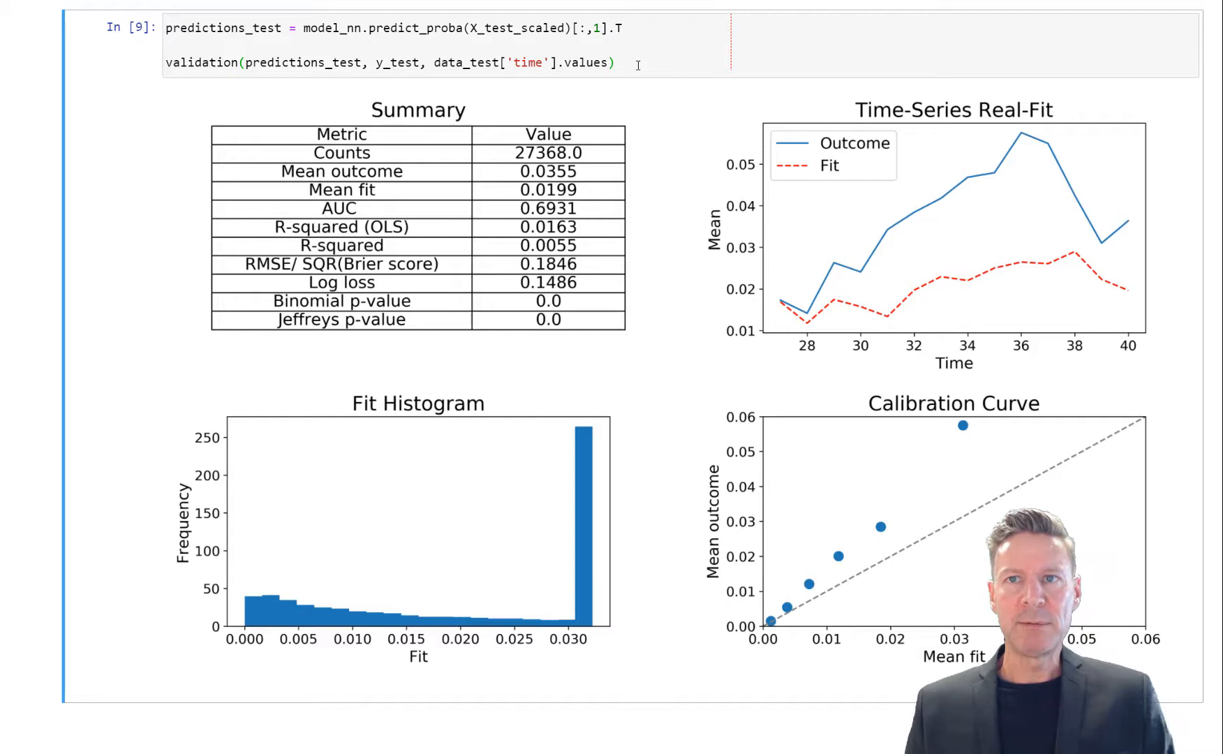
{"action": "mouse_move", "coordinate": [465, 99]}
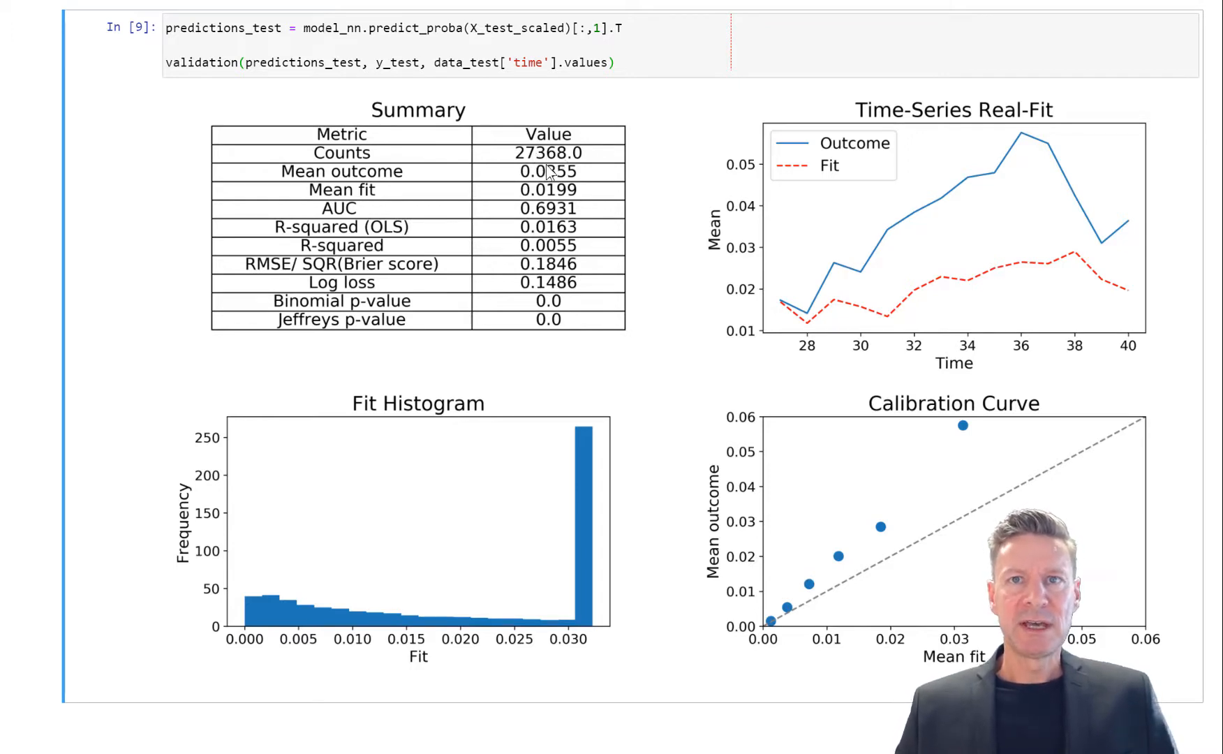
{"action": "mouse_move", "coordinate": [586, 177]}
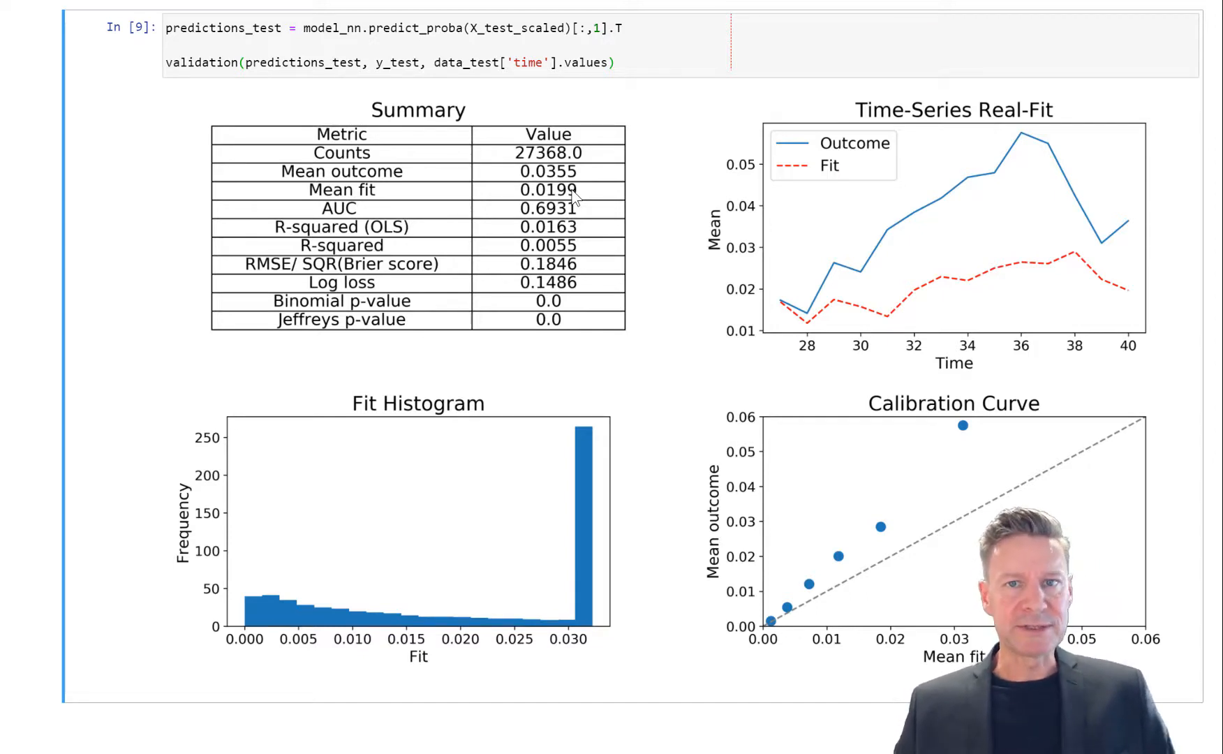
{"action": "mouse_move", "coordinate": [825, 308]}
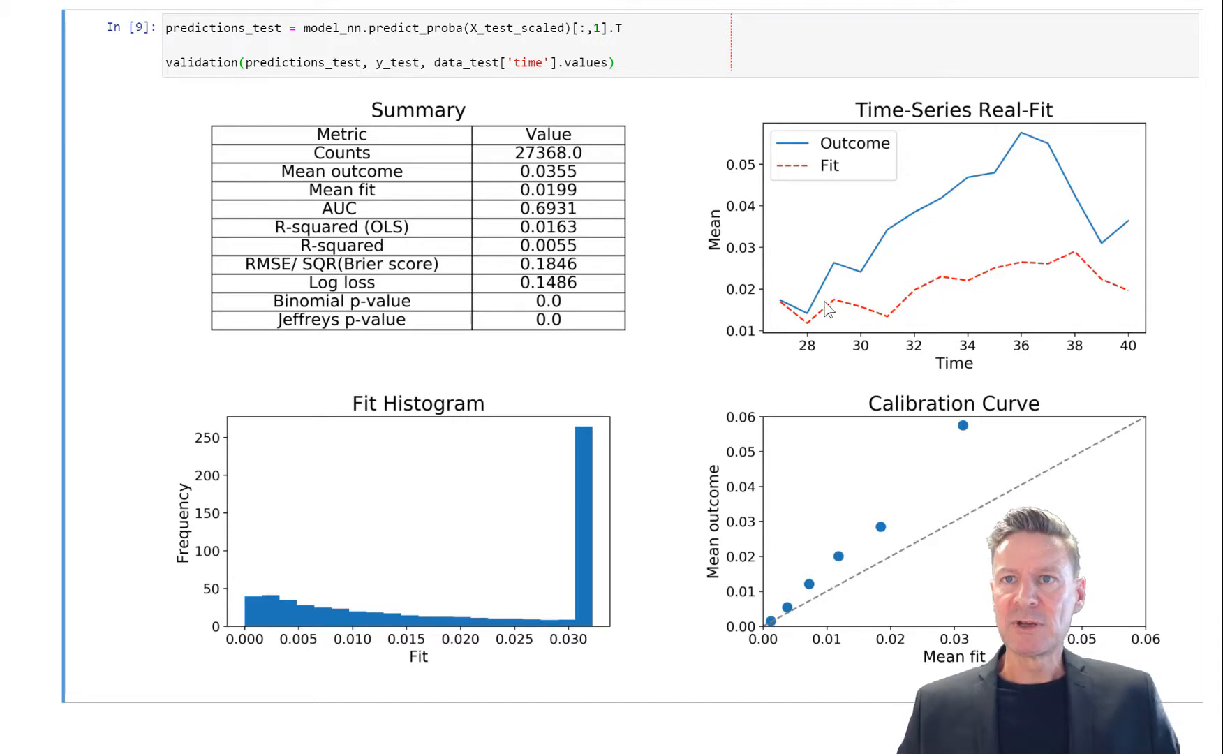
{"action": "mouse_move", "coordinate": [1099, 197]}
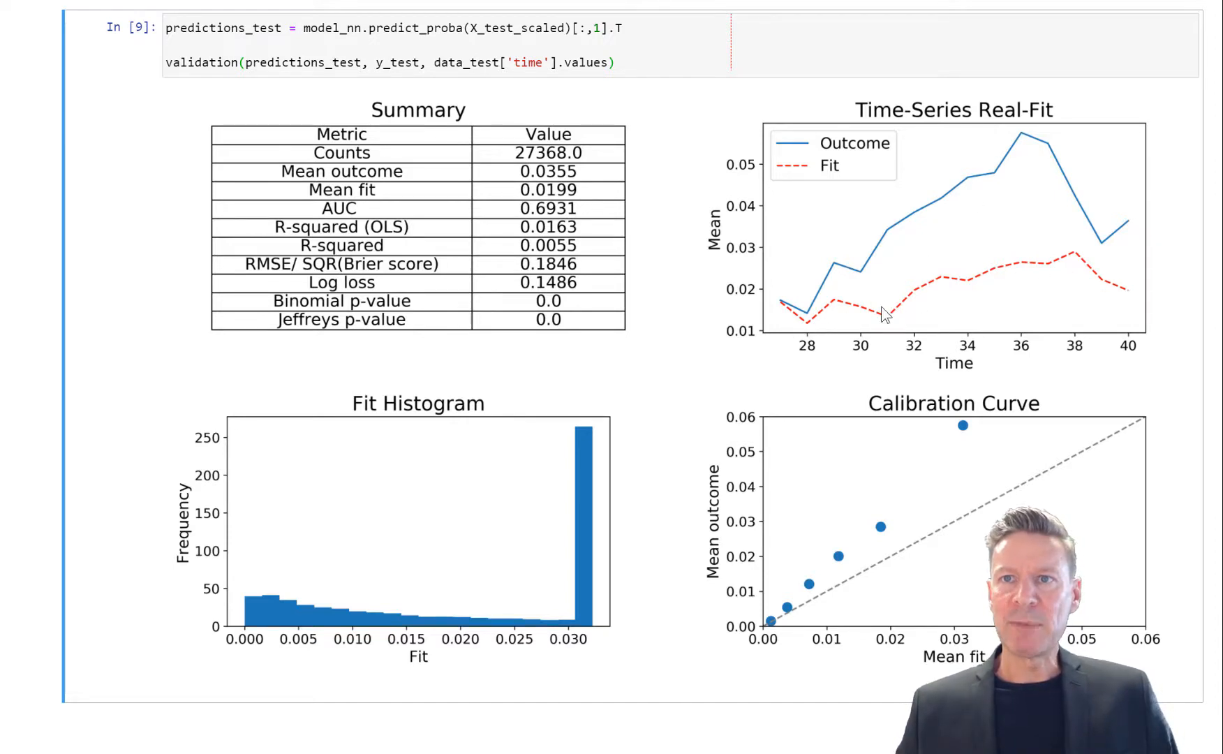
{"action": "mouse_move", "coordinate": [900, 197]}
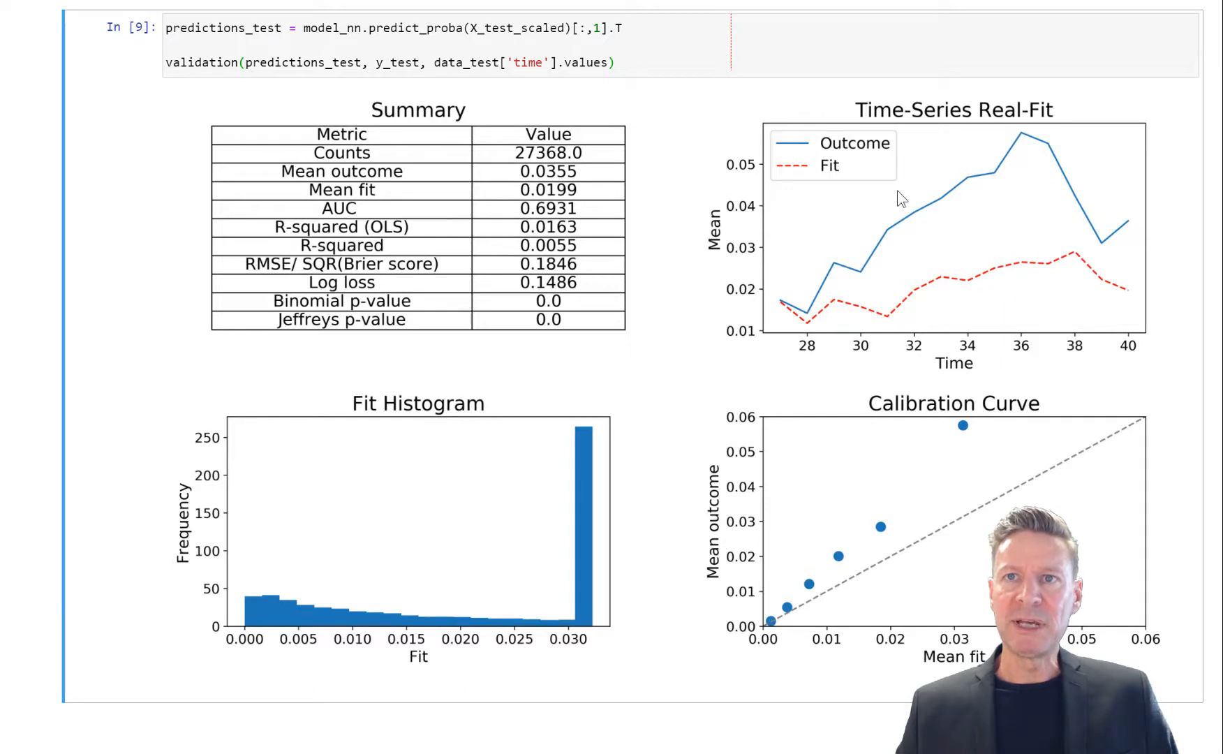
{"action": "mouse_move", "coordinate": [928, 226]}
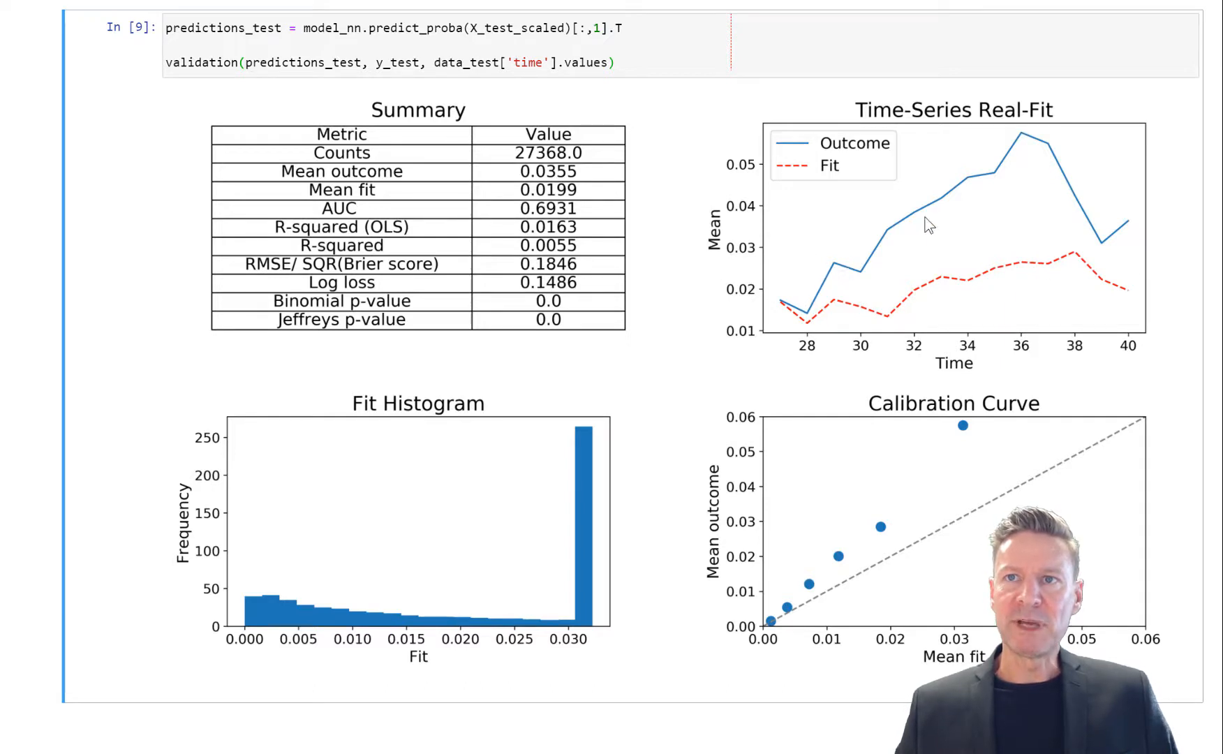
{"action": "mouse_move", "coordinate": [822, 211]}
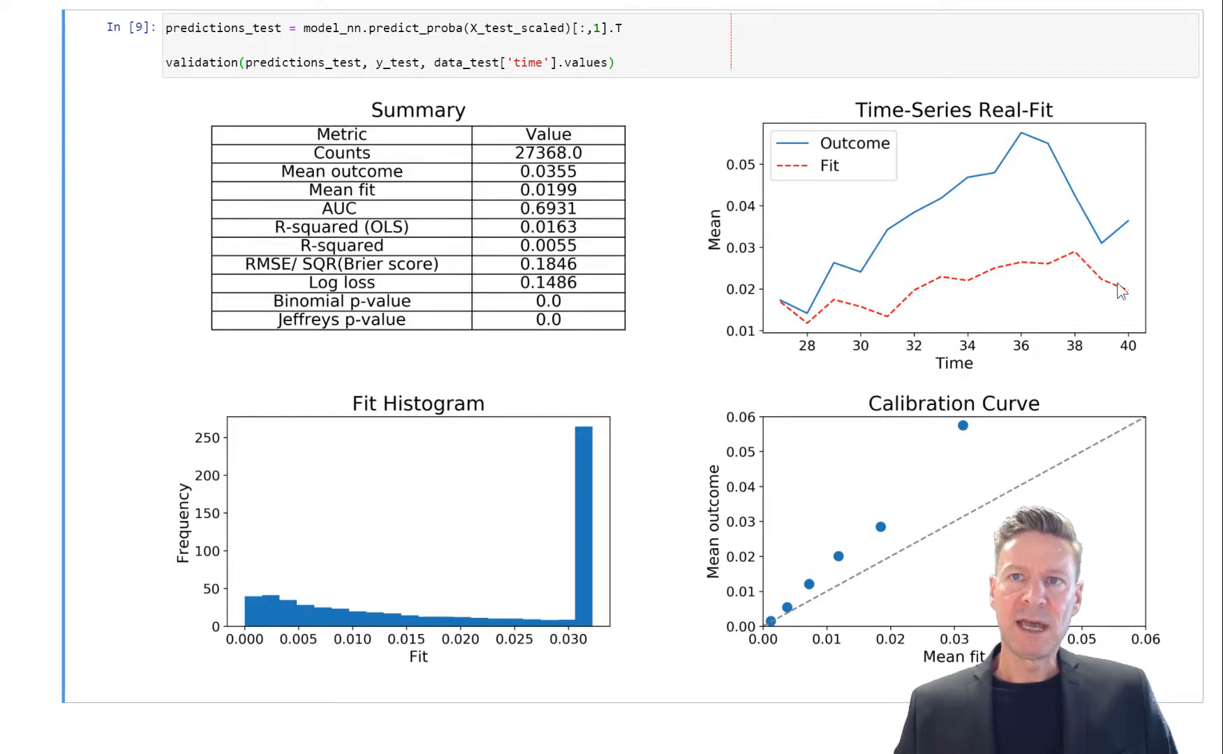
{"action": "mouse_move", "coordinate": [1093, 289]}
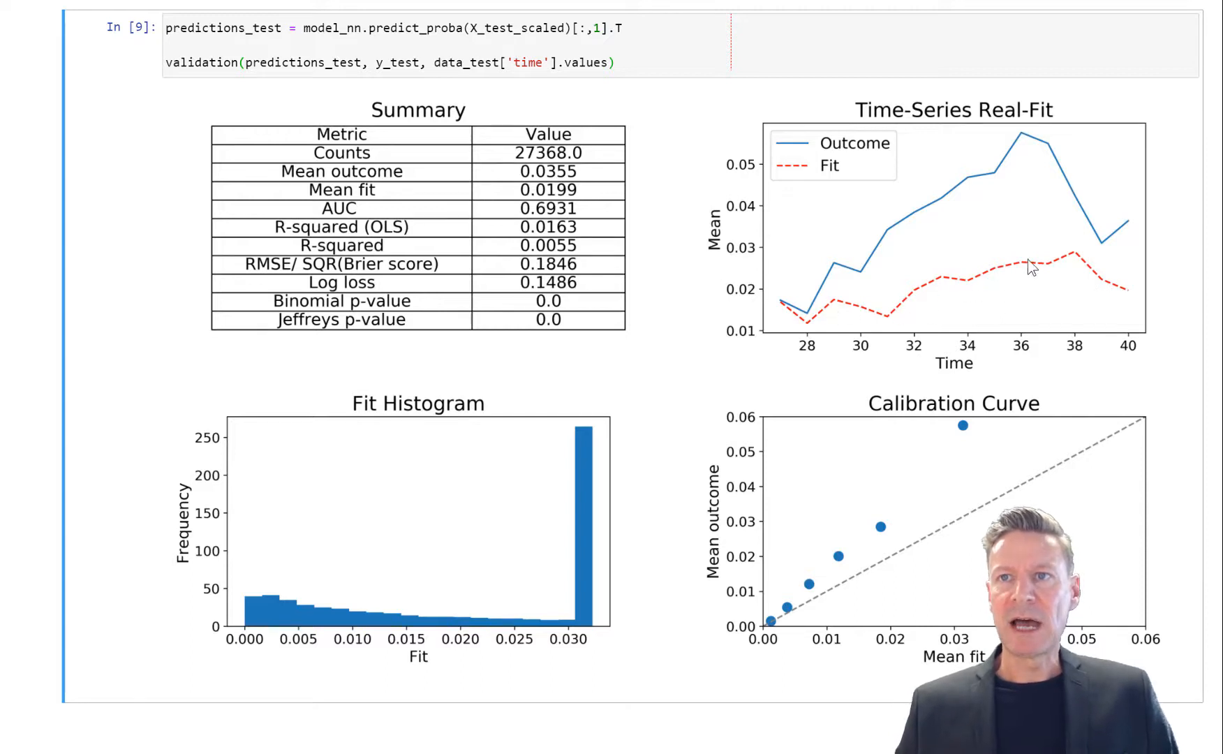
{"action": "mouse_move", "coordinate": [876, 561]}
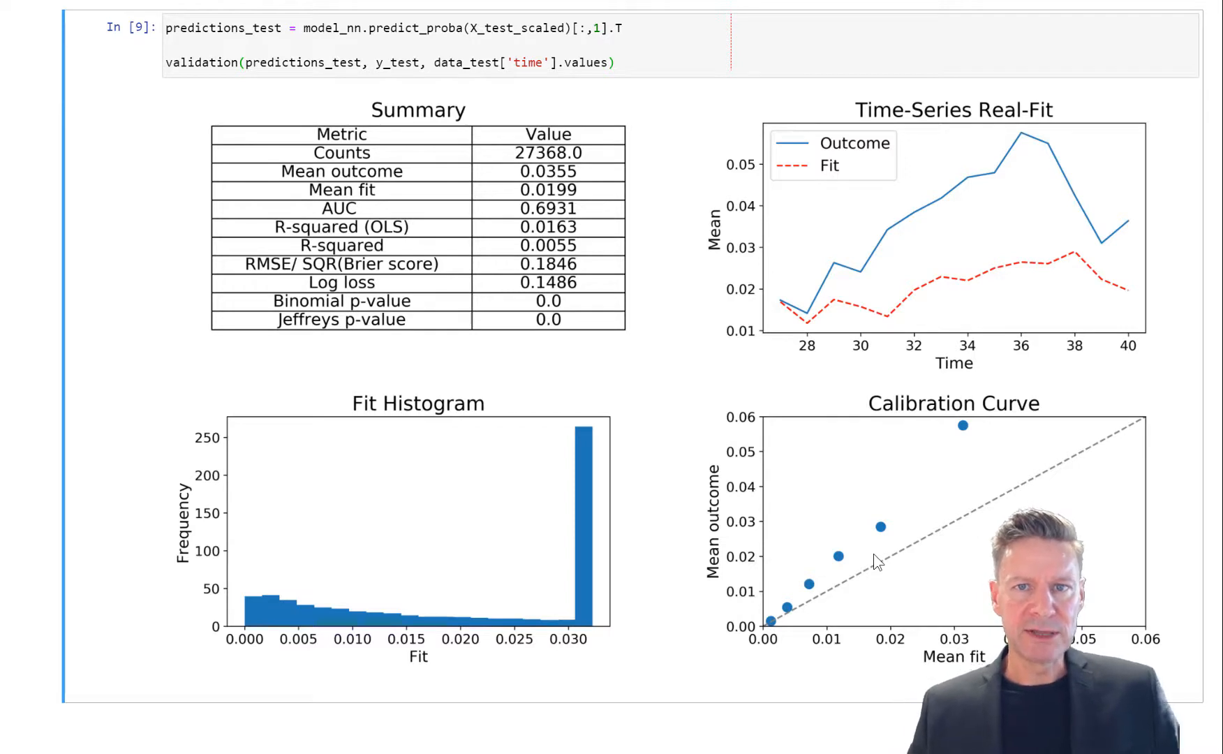
{"action": "mouse_move", "coordinate": [869, 640]}
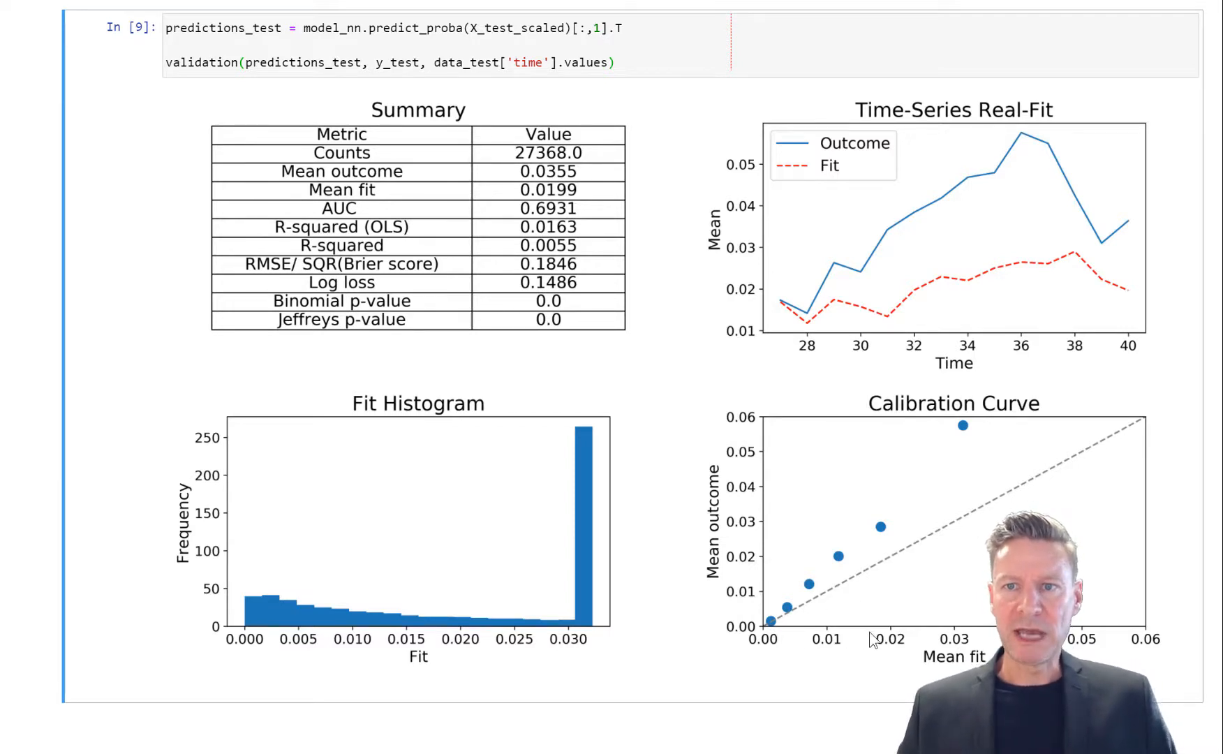
{"action": "mouse_move", "coordinate": [825, 626]}
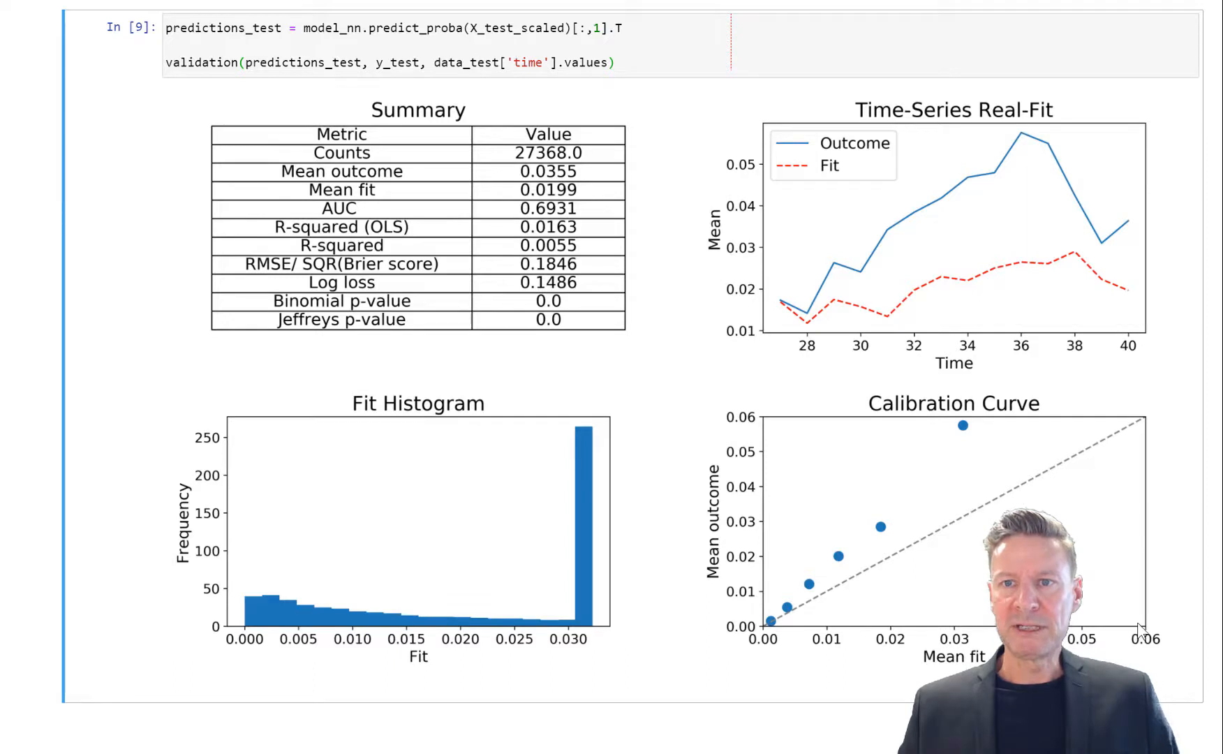
{"action": "mouse_move", "coordinate": [762, 475]}
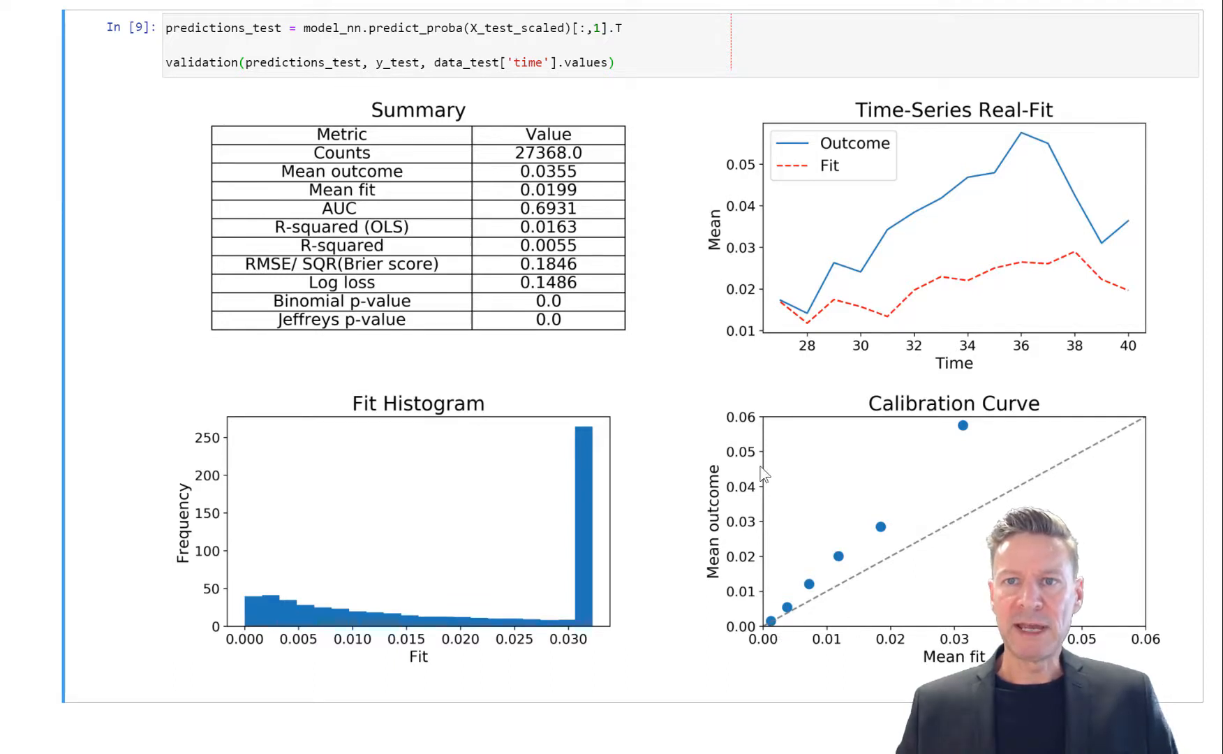
{"action": "mouse_move", "coordinate": [787, 615]}
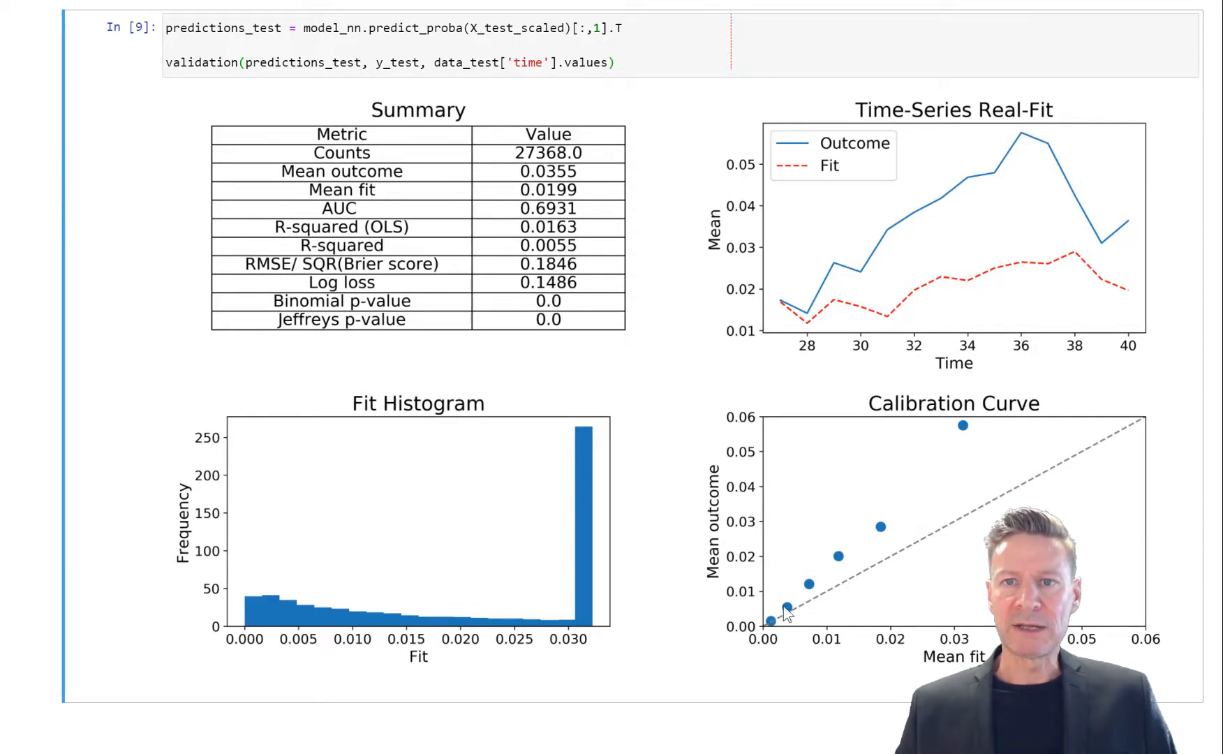